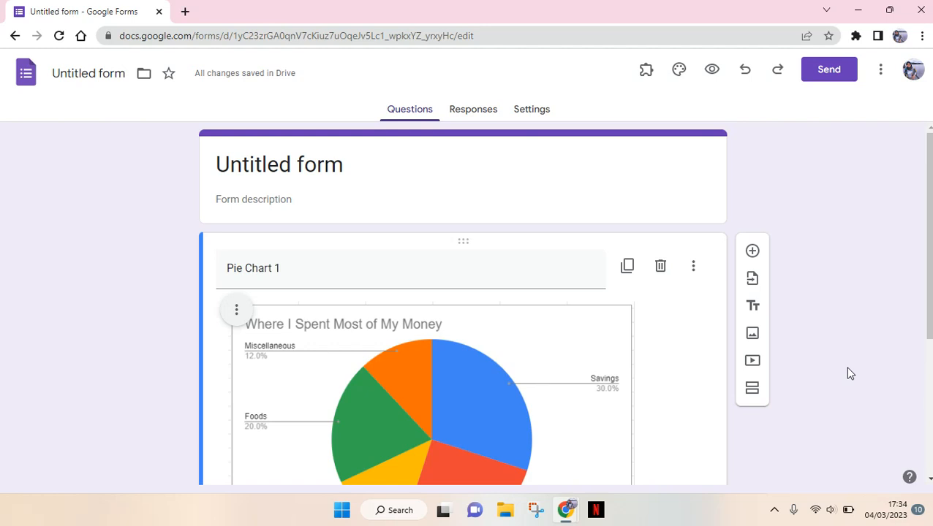
{"action": "mouse_move", "coordinate": [796, 345]}
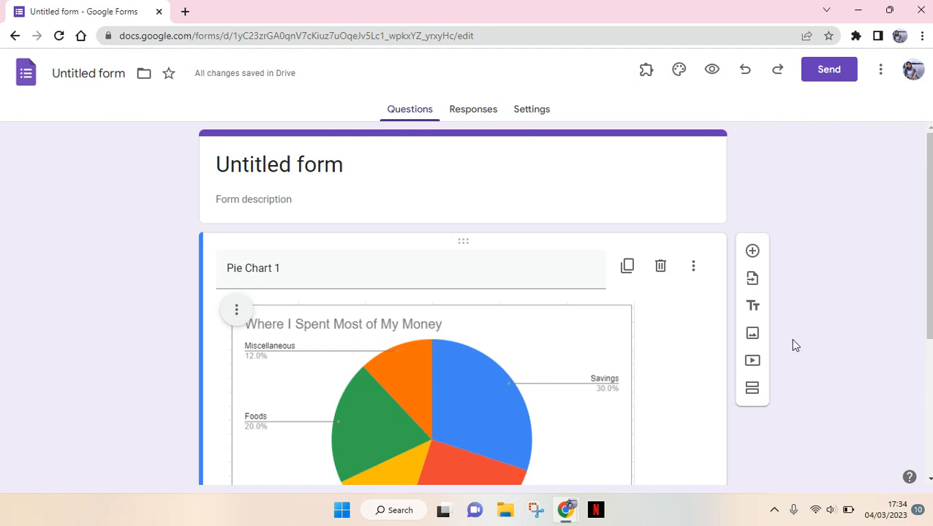
{"action": "mouse_move", "coordinate": [328, 140]}
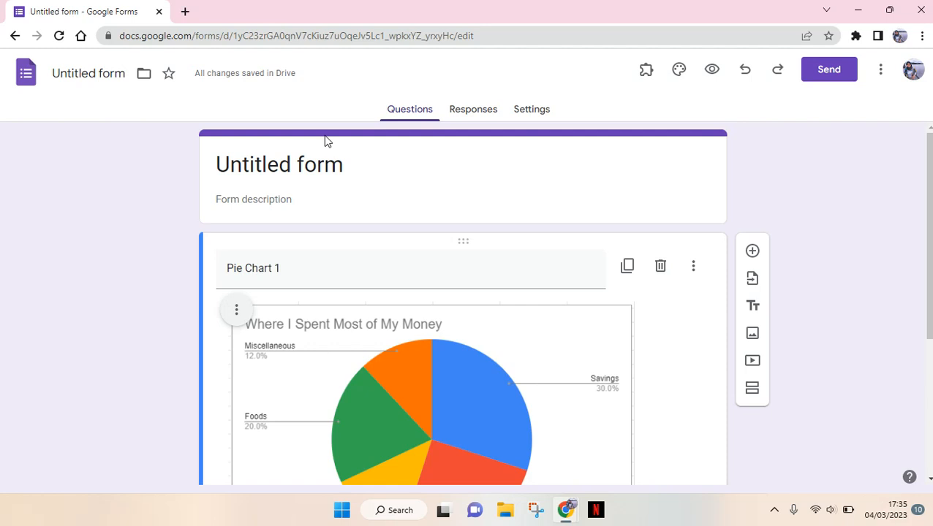
{"action": "mouse_move", "coordinate": [380, 142]}
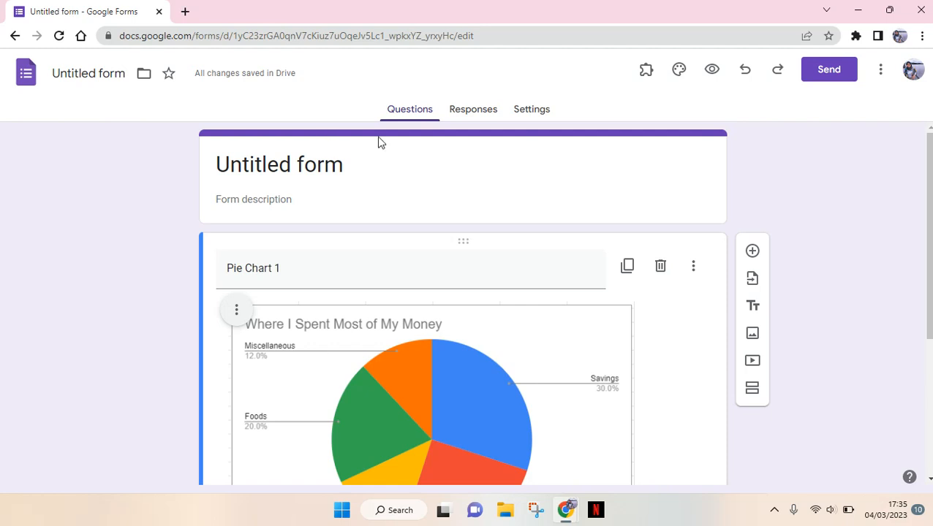
{"action": "mouse_move", "coordinate": [646, 123]}
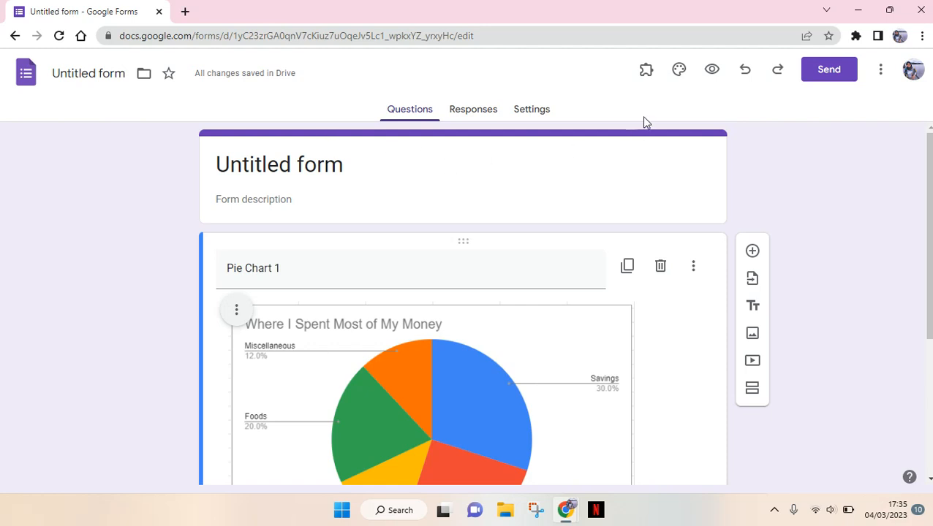
{"action": "mouse_move", "coordinate": [693, 70]}
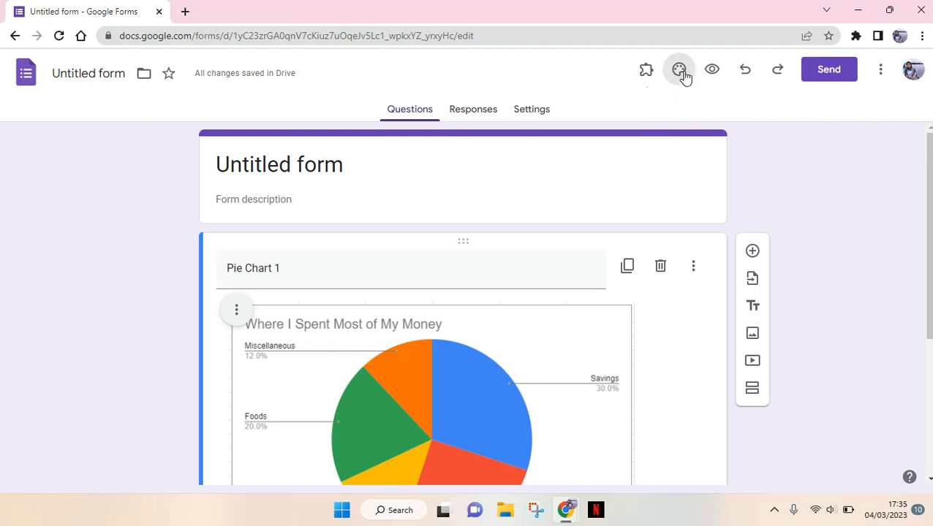
Show the Theme panel's Header and Color sections via the toolbar palette icon.
{"action": "left_click", "coordinate": [679, 70]}
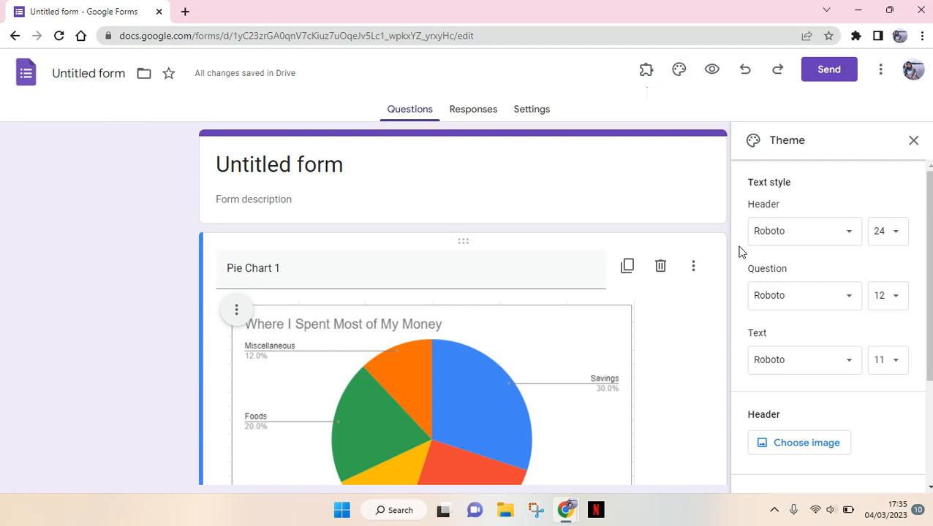
{"action": "mouse_move", "coordinate": [744, 70]}
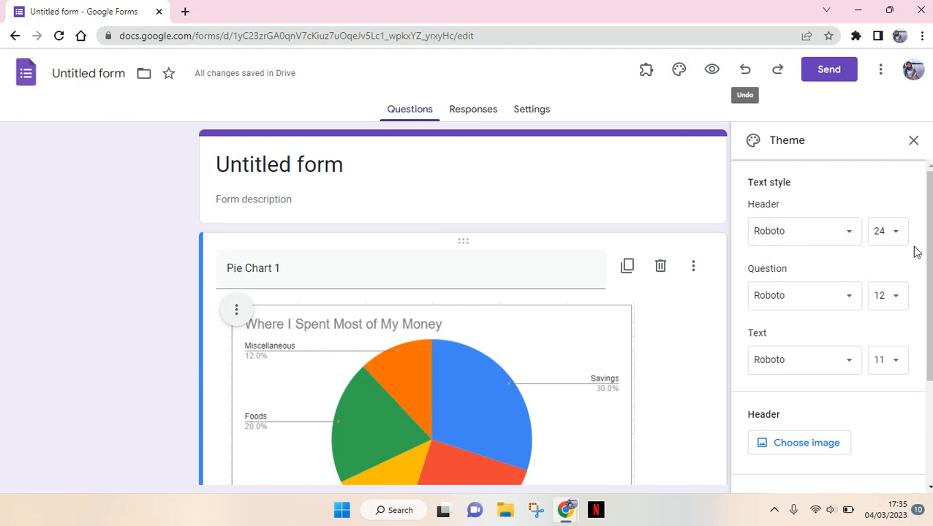
{"action": "scroll", "scroll_direction": "down", "scroll_amount": 3}
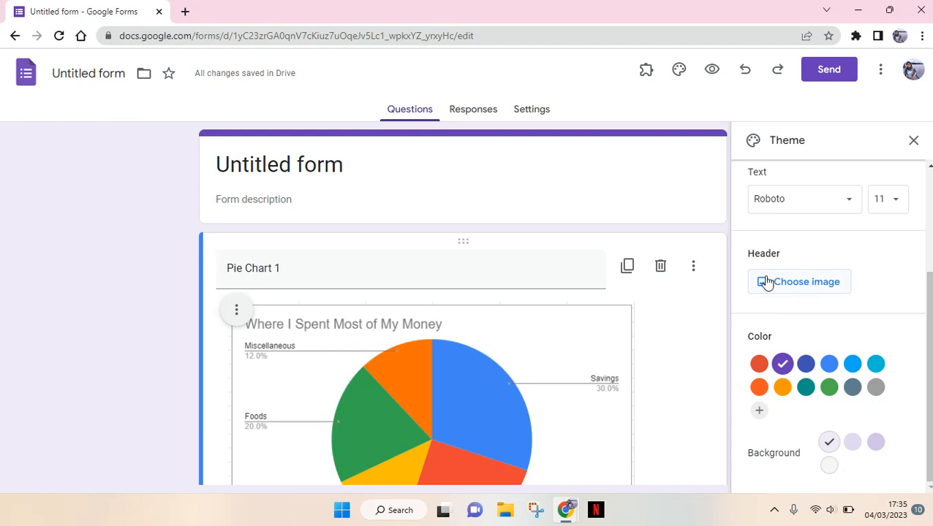
Insert the wood-and-ivy-leaves photo from the Themes gallery as the header image.
{"action": "left_click", "coordinate": [798, 281]}
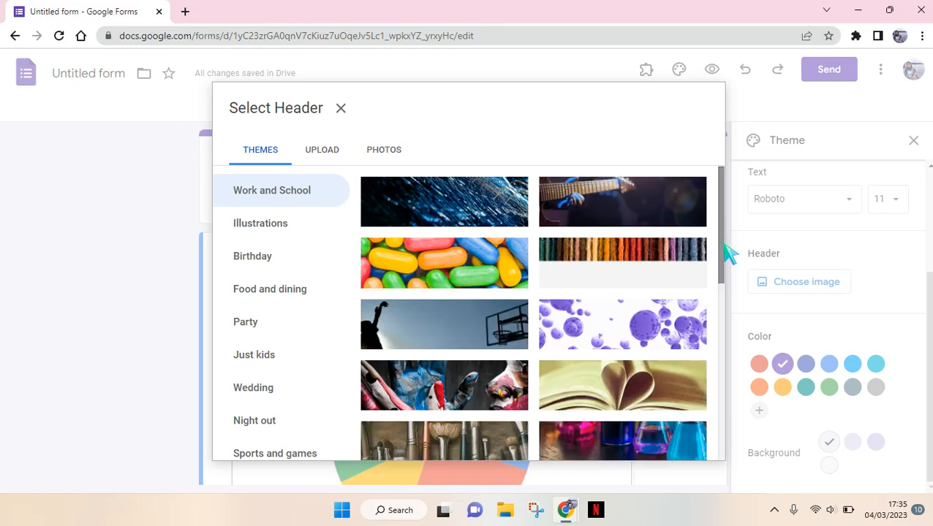
{"action": "scroll", "scroll_direction": "down", "scroll_amount": 3}
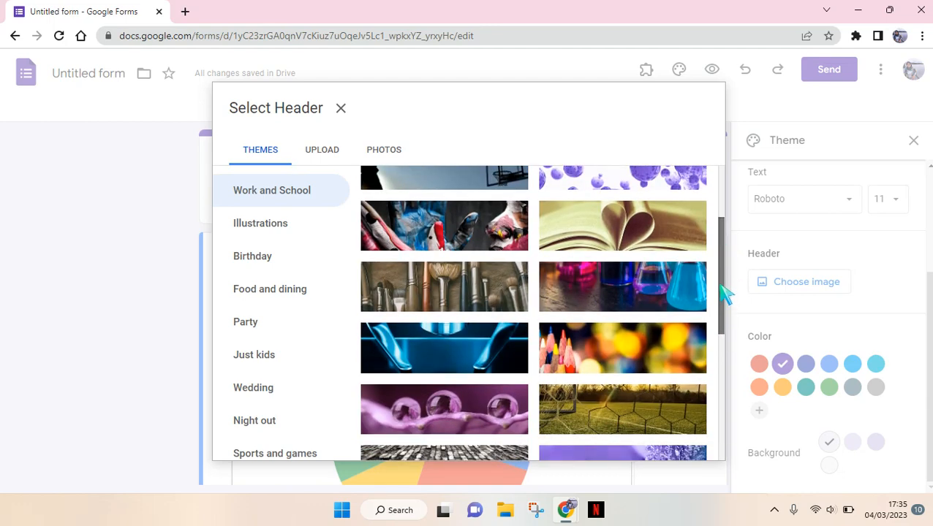
{"action": "scroll", "scroll_direction": "down", "scroll_amount": 3}
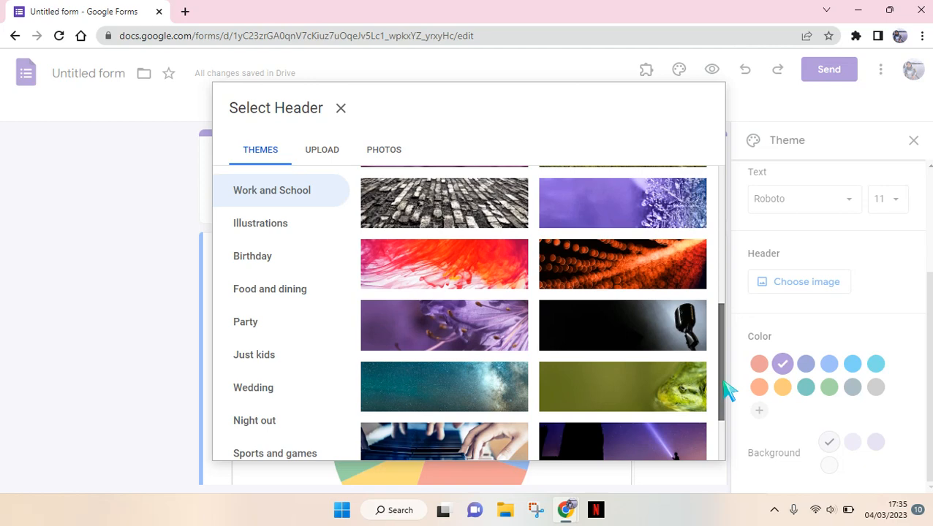
{"action": "scroll", "scroll_direction": "down", "scroll_amount": 3}
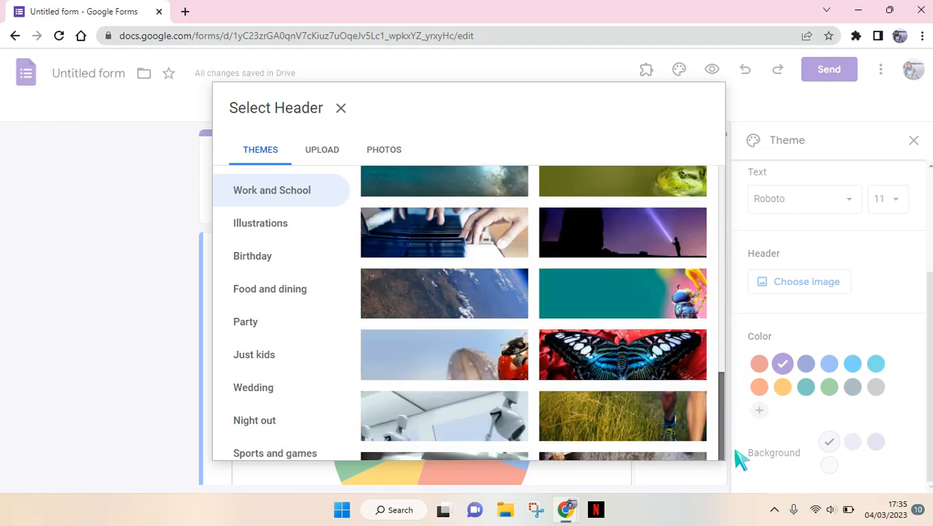
{"action": "scroll", "scroll_direction": "down", "scroll_amount": 3}
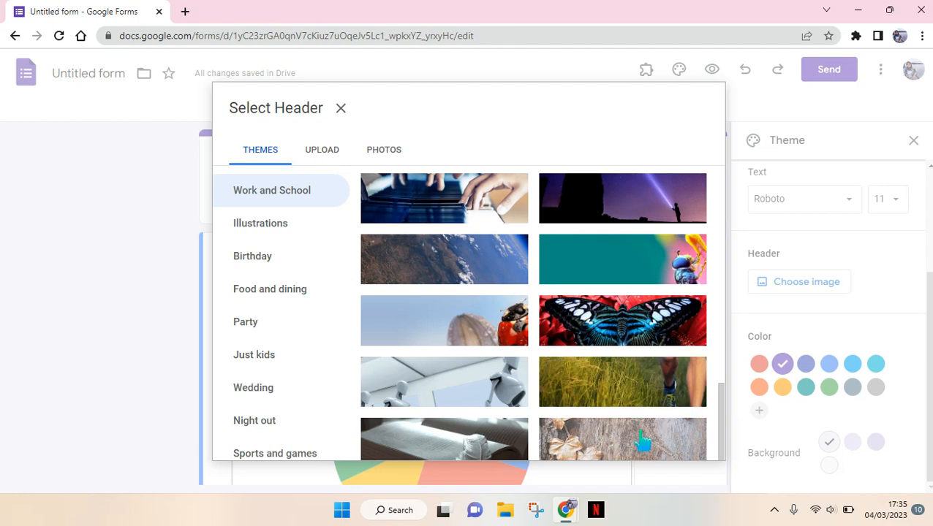
{"action": "left_click", "coordinate": [621, 439]}
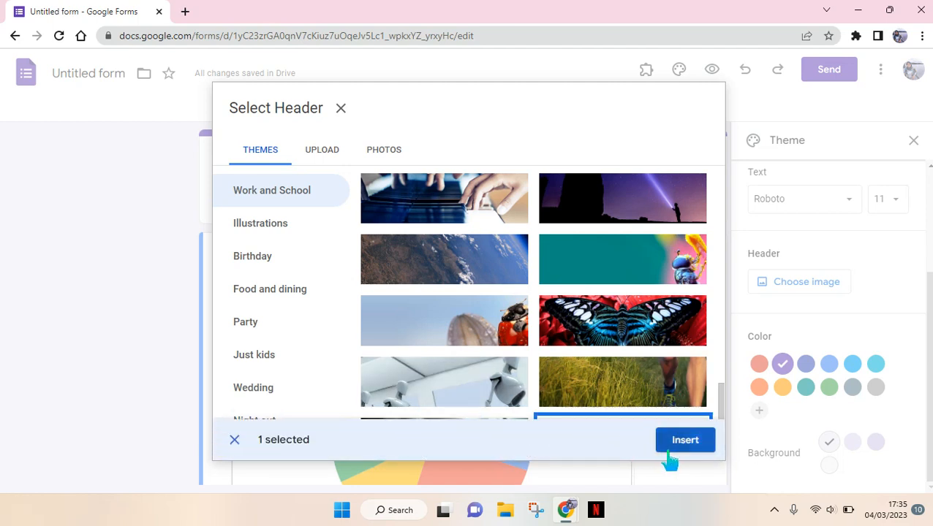
{"action": "left_click", "coordinate": [684, 439]}
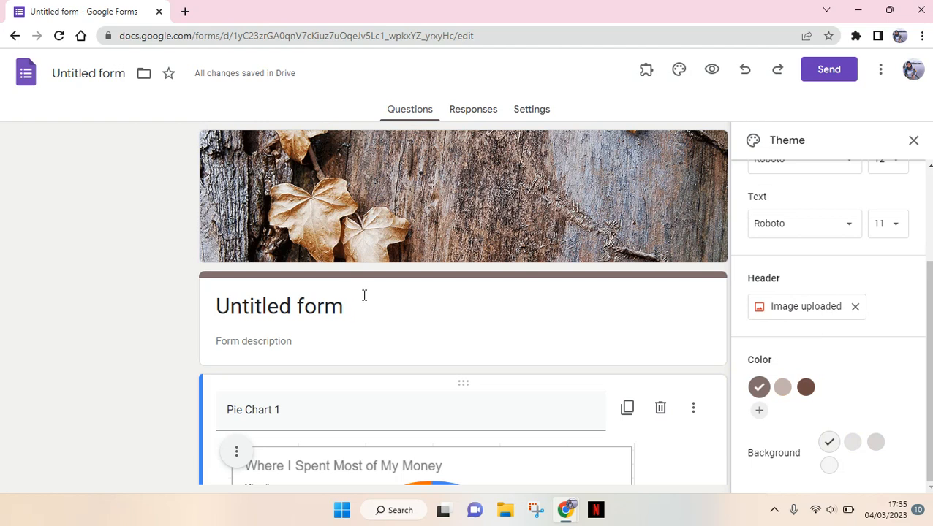
{"action": "mouse_move", "coordinate": [462, 235]}
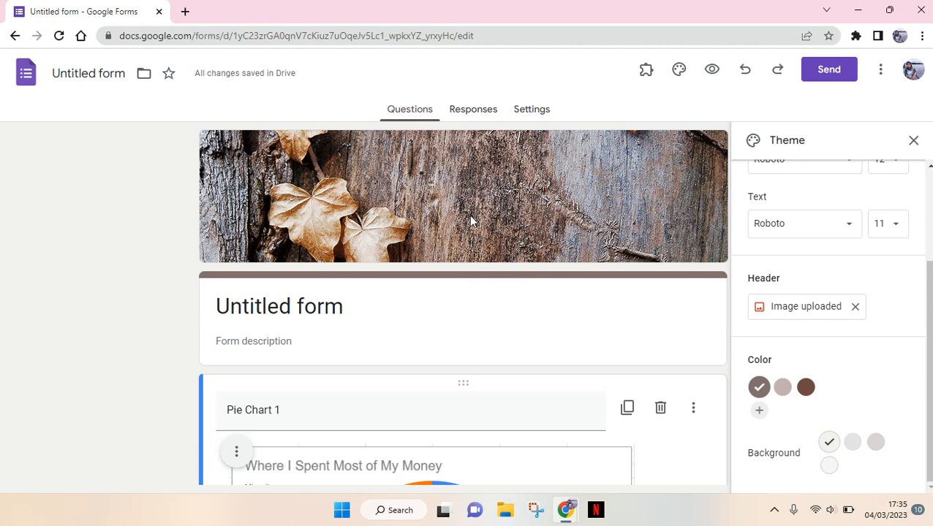
Close the Theme panel, keeping the leaves-on-wood header and brown accents.
{"action": "left_click", "coordinate": [912, 141]}
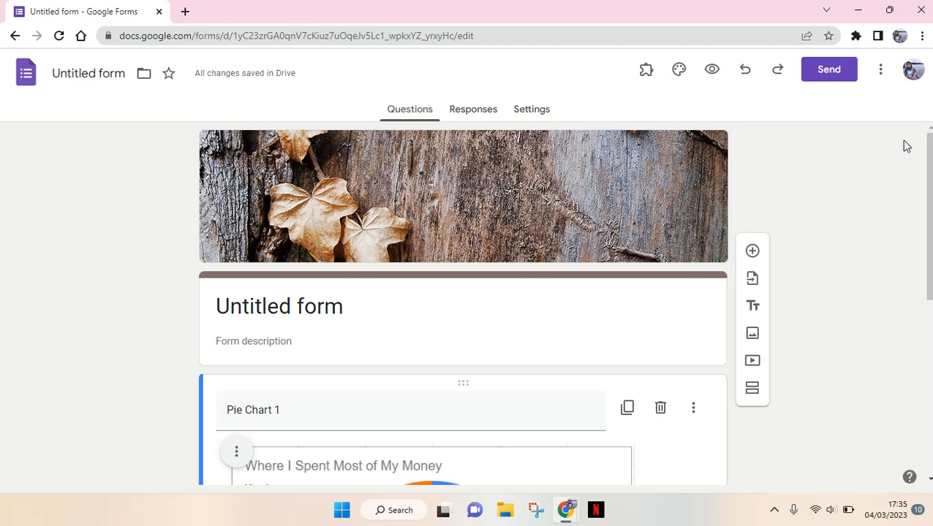